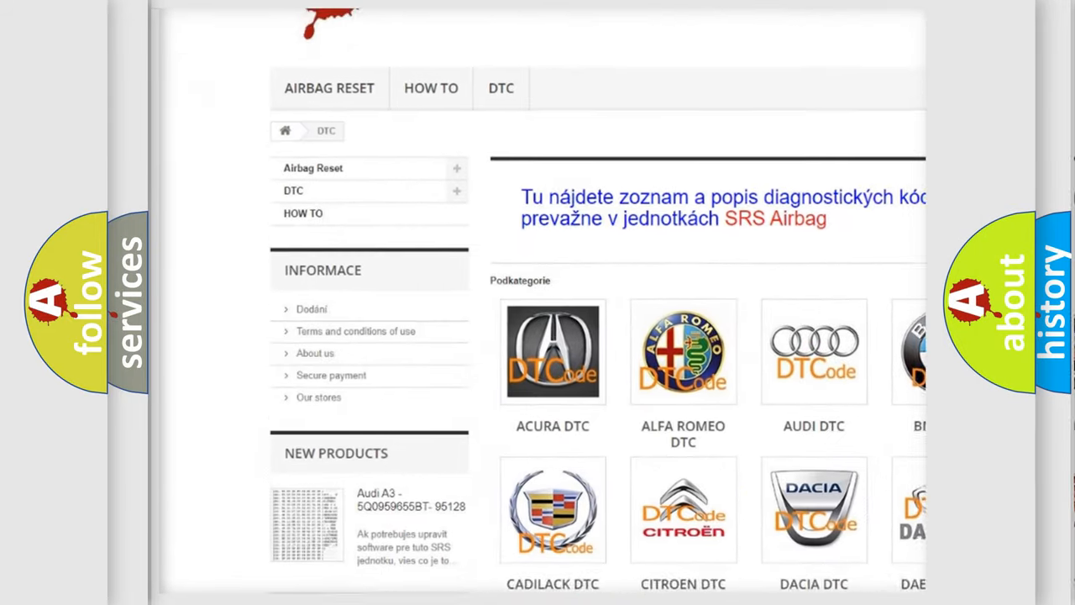
Scroll the brand catalogue to the Nissan DTC tile and browse its code subcategories.
scroll(down, 3)
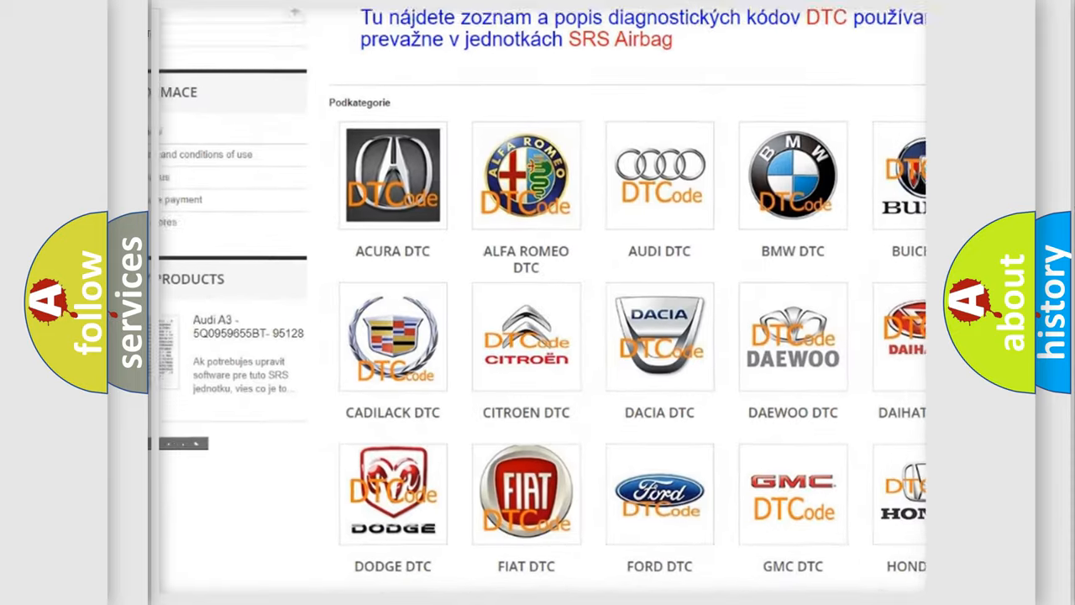
scroll(down, 3)
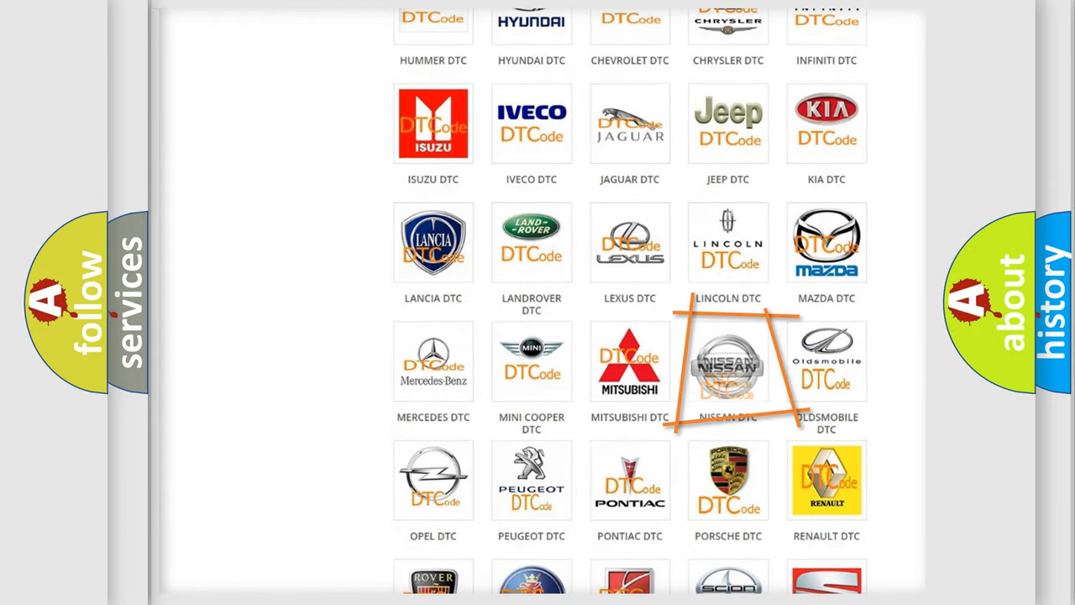
click(728, 361)
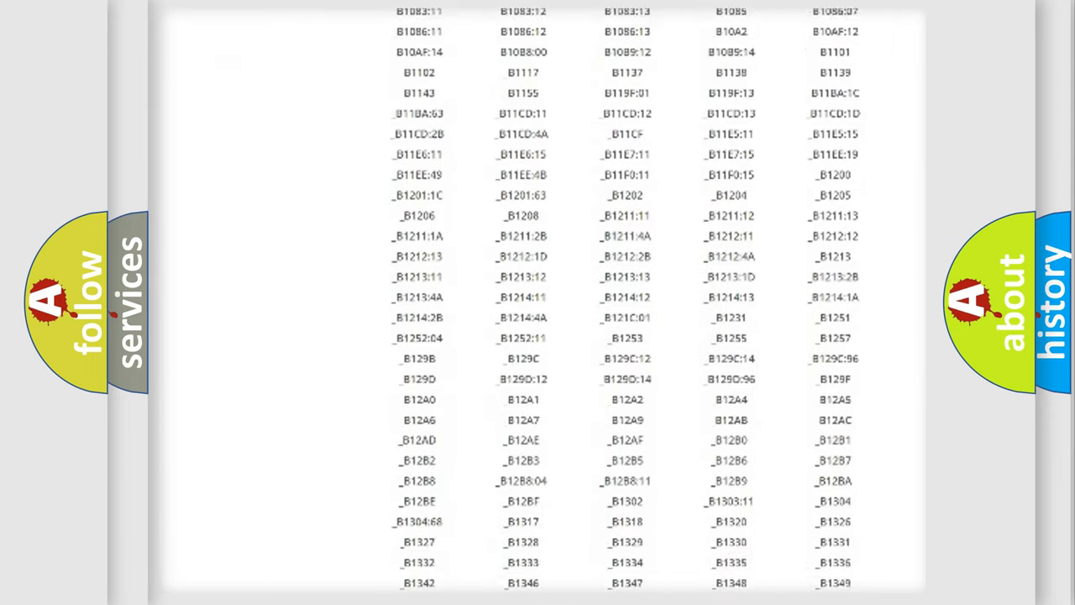
scroll(down, 3)
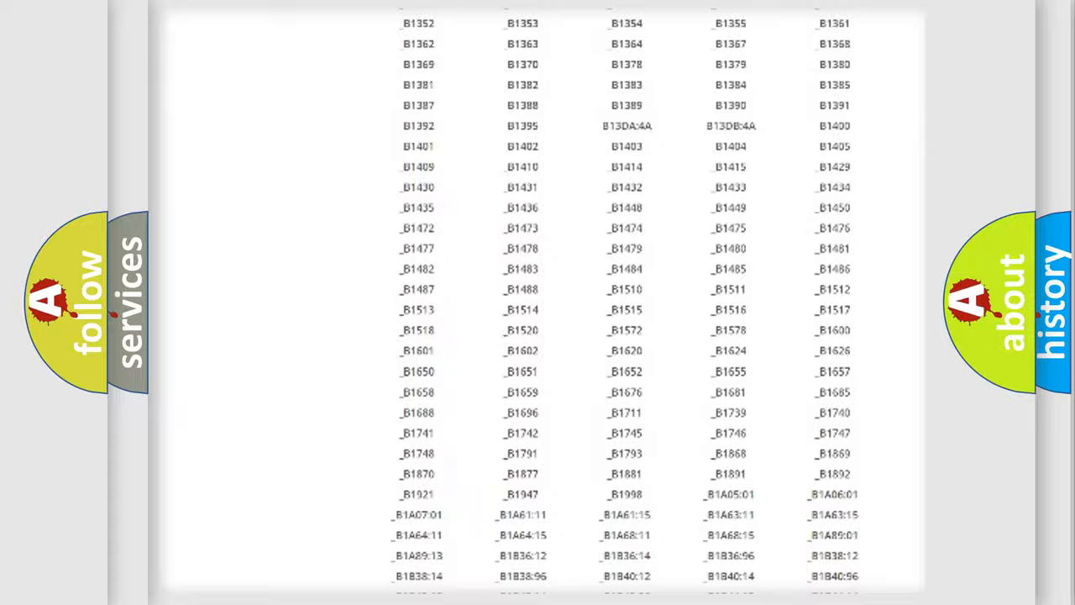
scroll(up, 3)
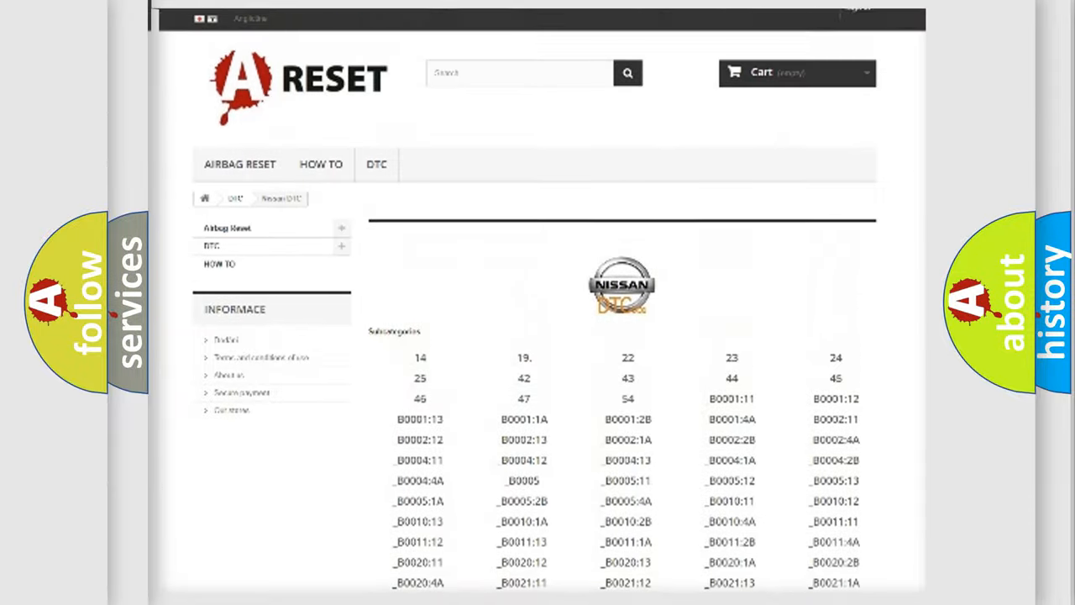